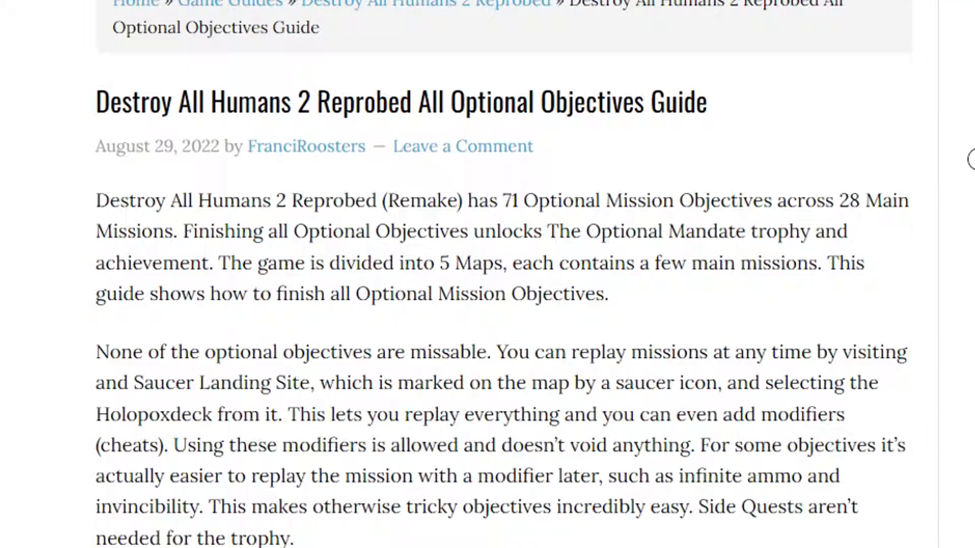
Step: Scroll down the PowerPyx optional objectives guide until the Mission 4 section is visible
scroll(down, 3)
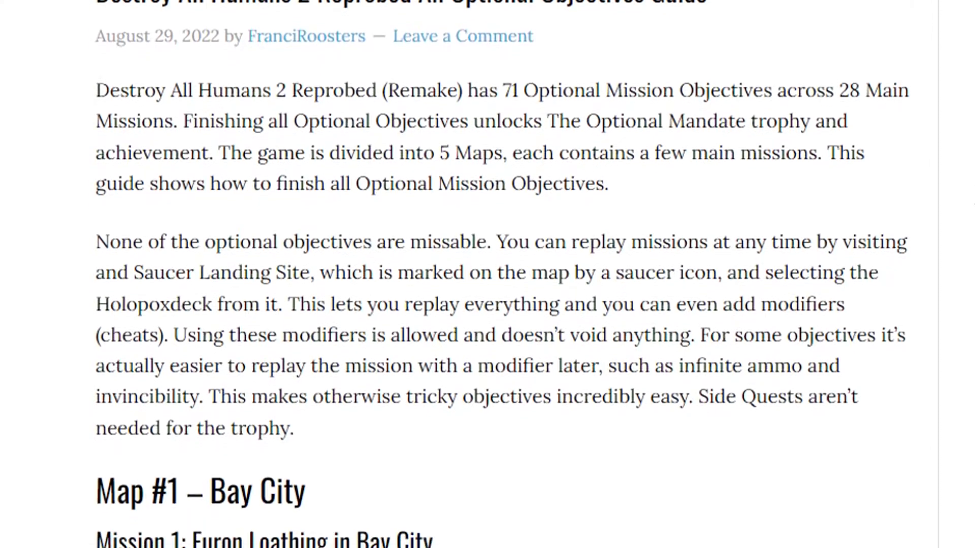
scroll(down, 3)
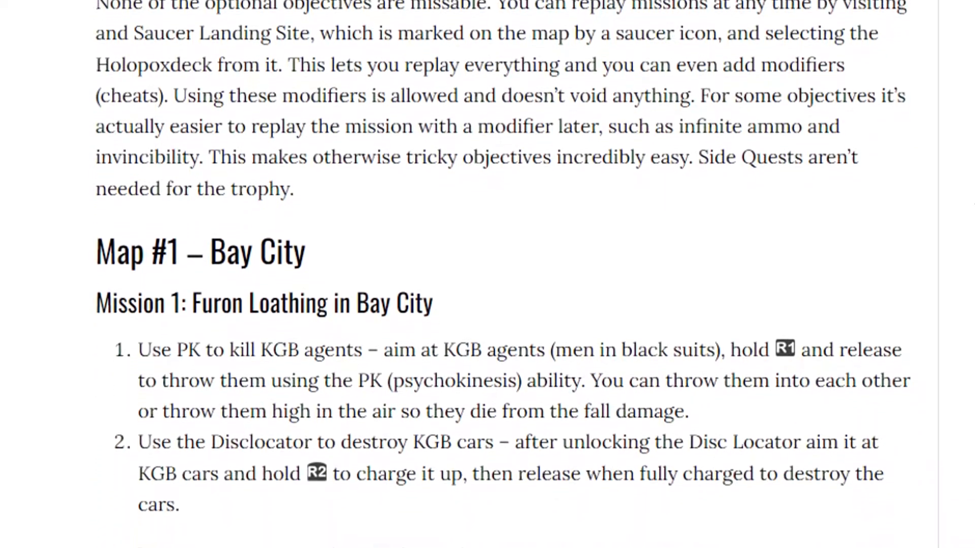
scroll(down, 3)
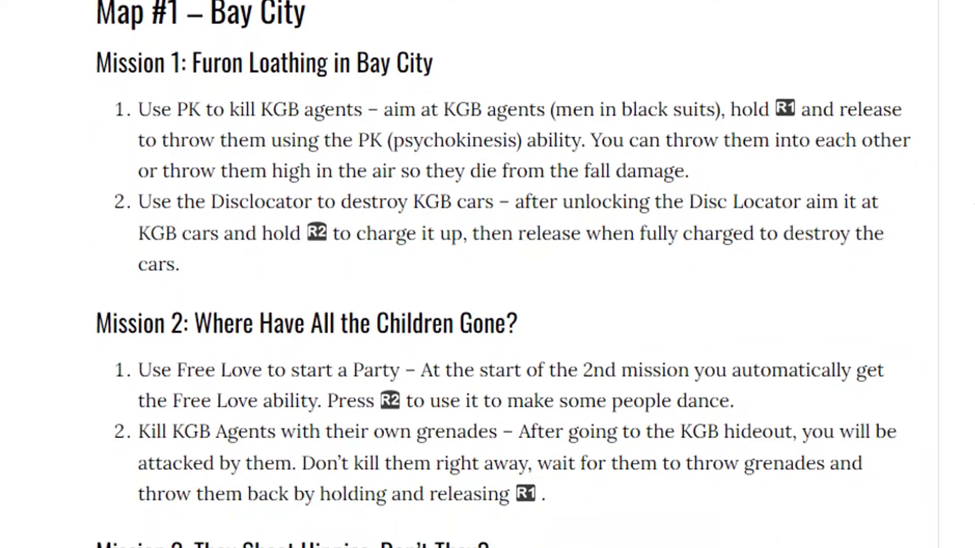
scroll(down, 3)
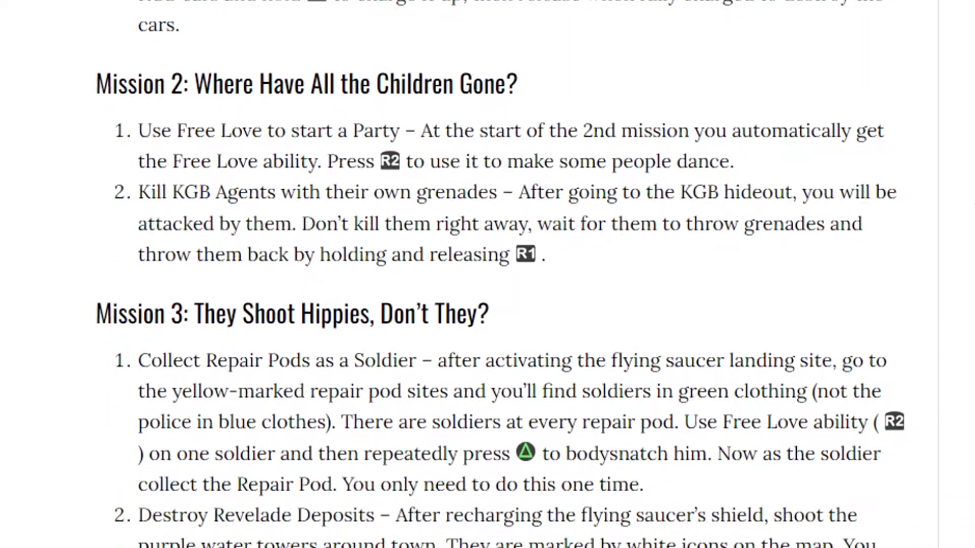
scroll(down, 3)
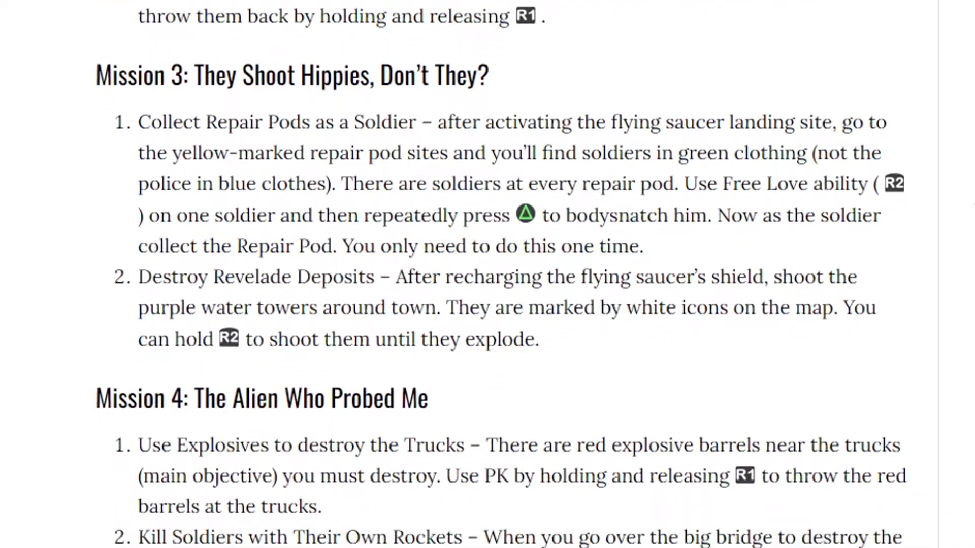
scroll(down, 3)
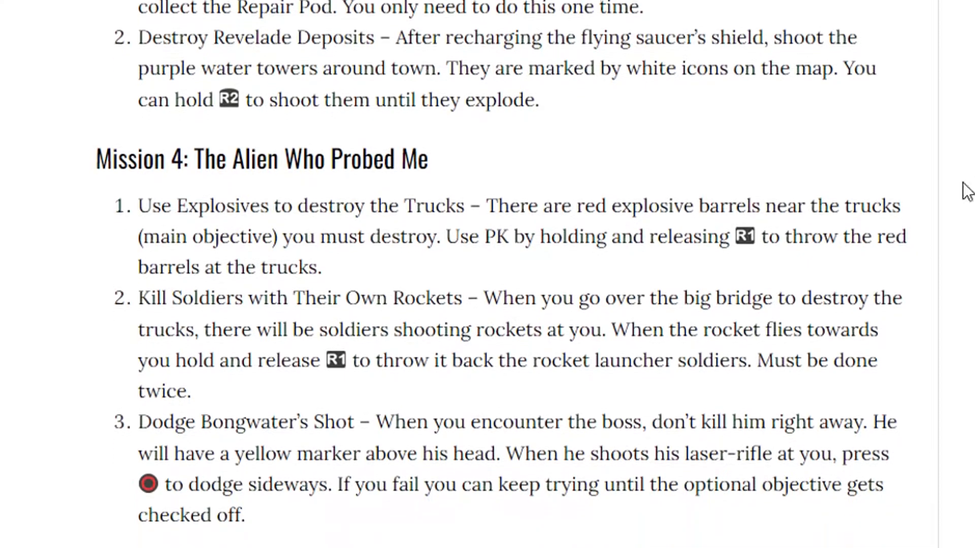
scroll(down, 3)
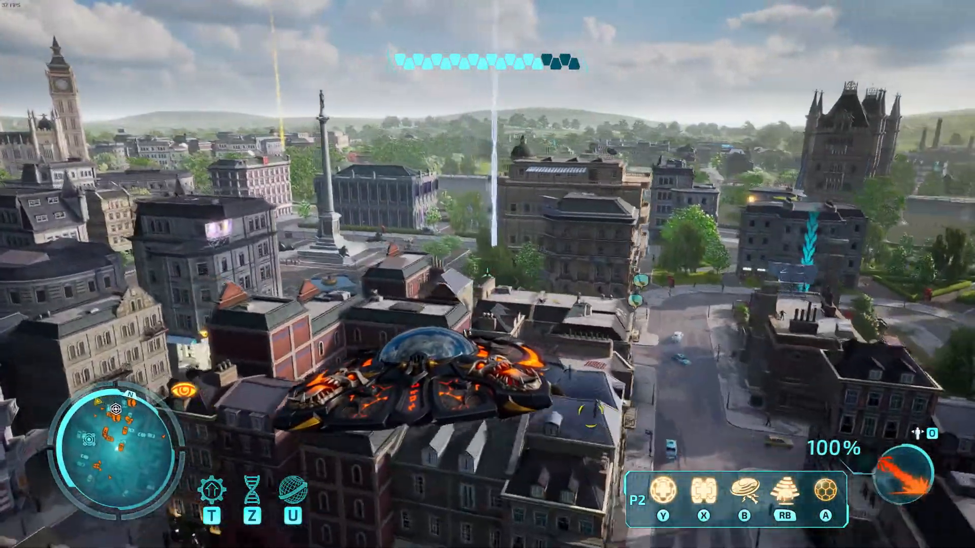
Step: Pause the game with Escape to bring up the mission options menu
key(Escape)
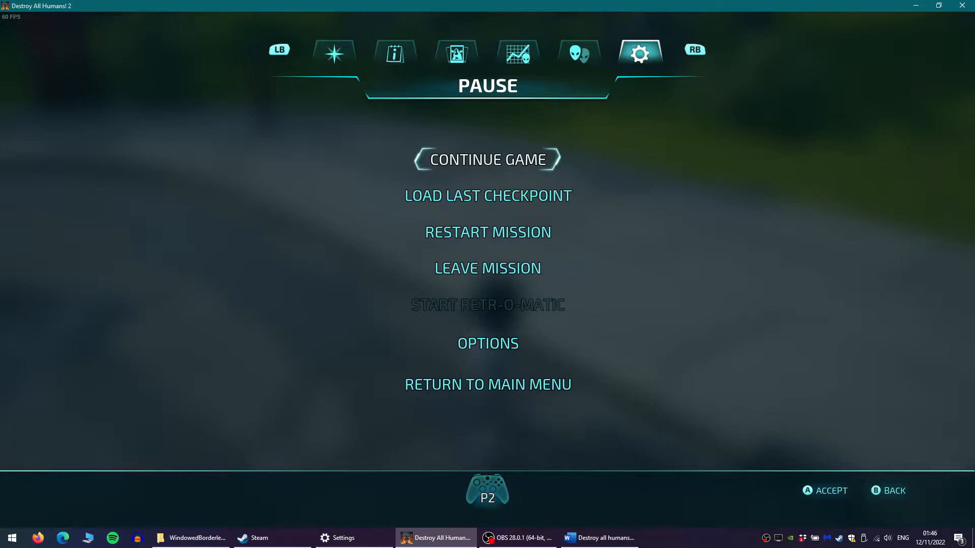
Step: Dismiss the pause menu's mission options, leaving the blurred street scene
click(487, 159)
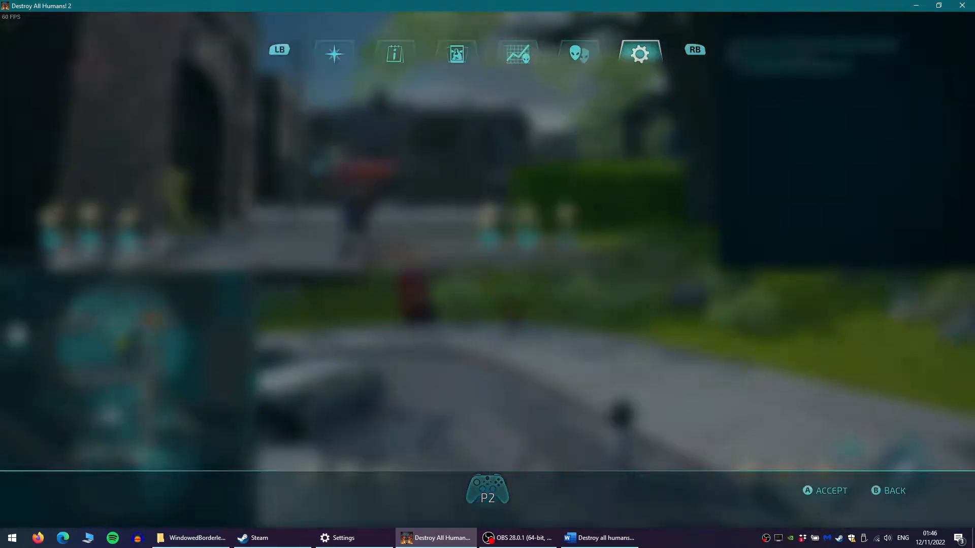